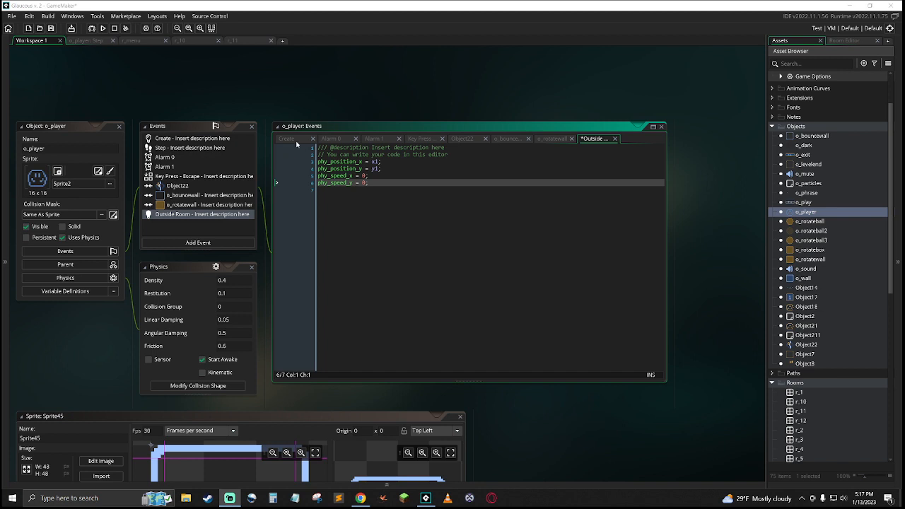
Step: Review the o_player Create event code, scrolling through its contents
click(286, 139)
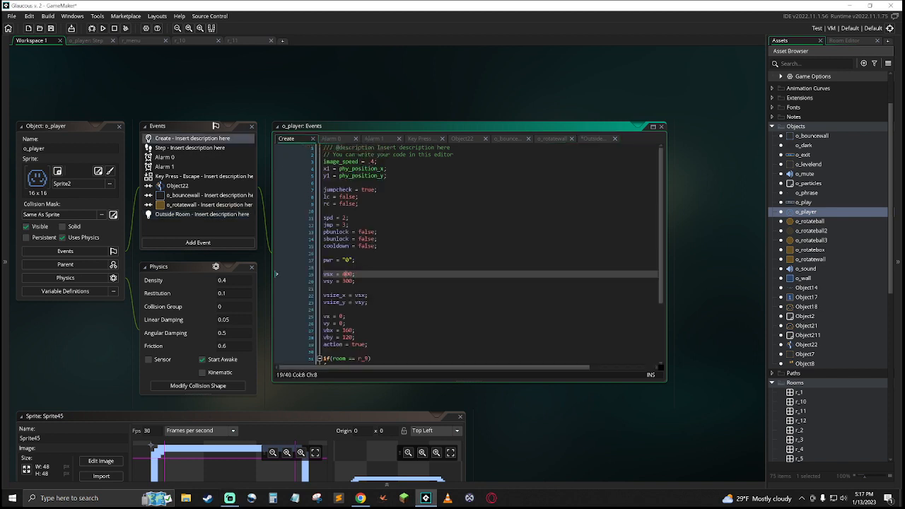
scroll(down, 3)
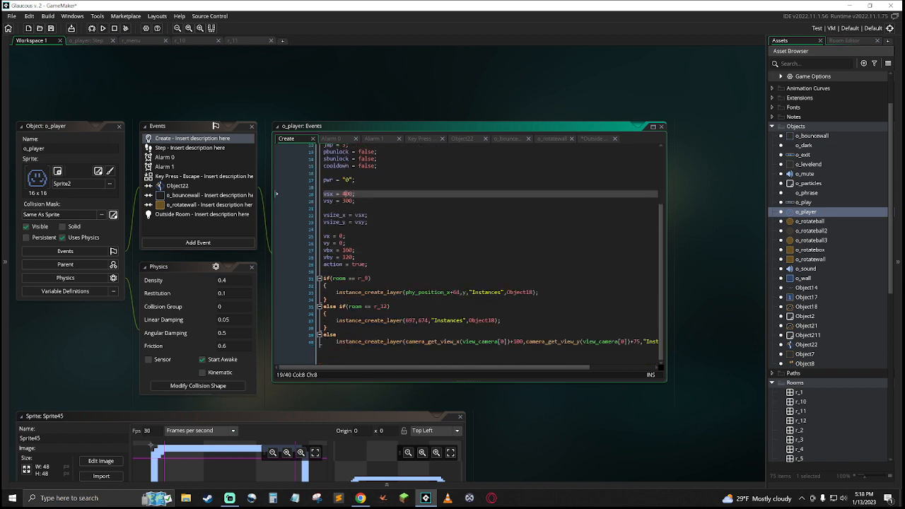
scroll(up, 3)
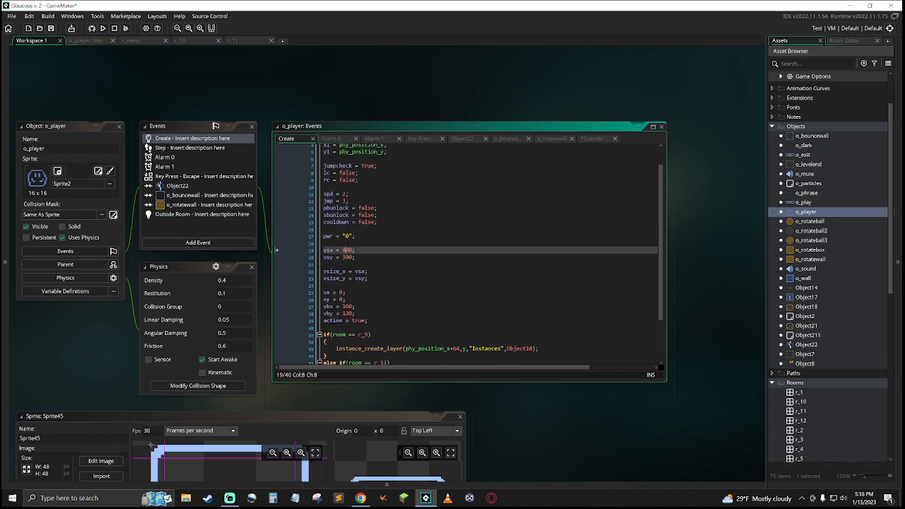
scroll(up, 3)
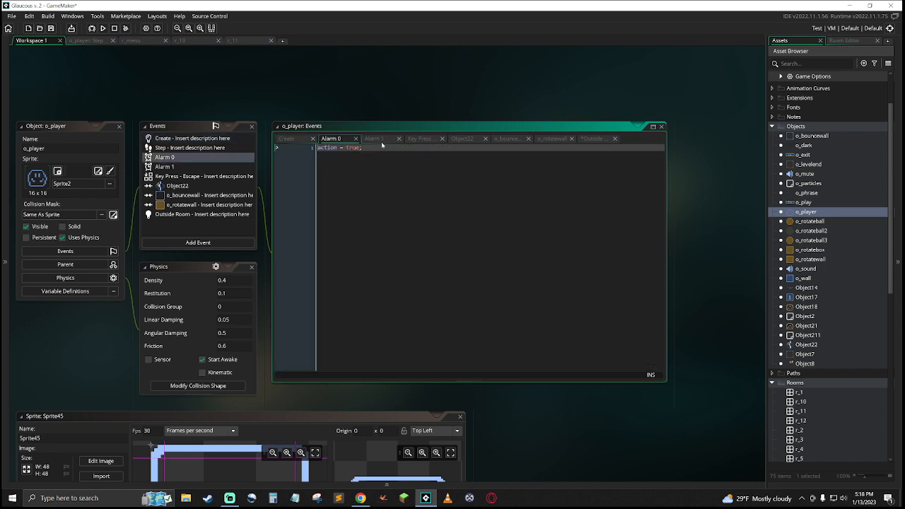
Step: Review the Alarm 1, Key Press - Escape and Outside Room event scripts in turn
click(373, 138)
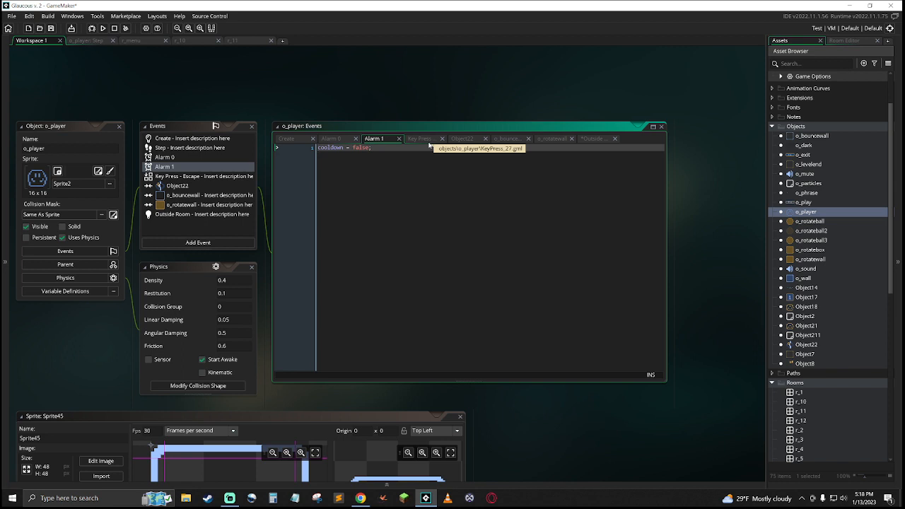
click(420, 139)
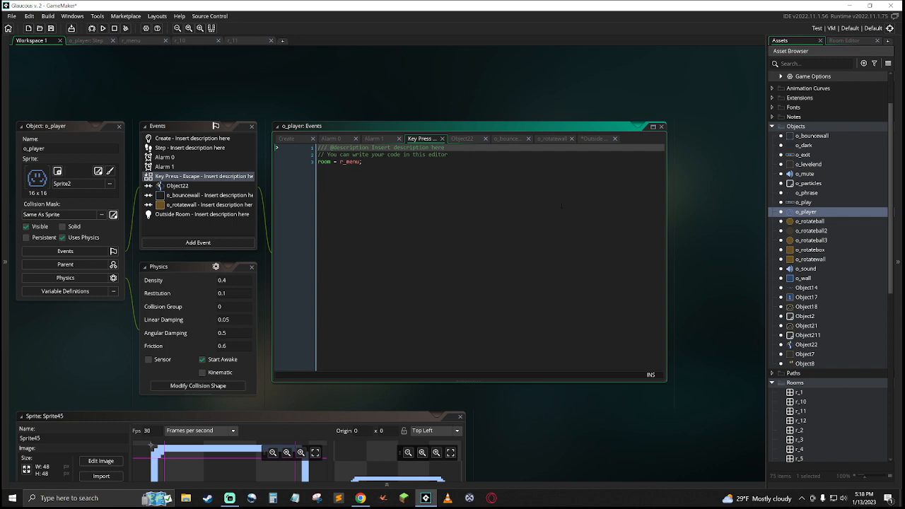
click(463, 139)
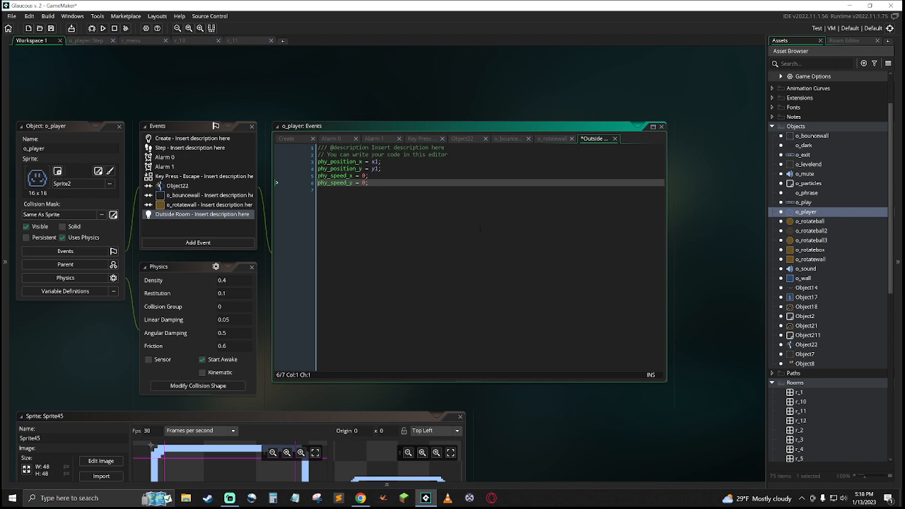
mouse_move(269, 314)
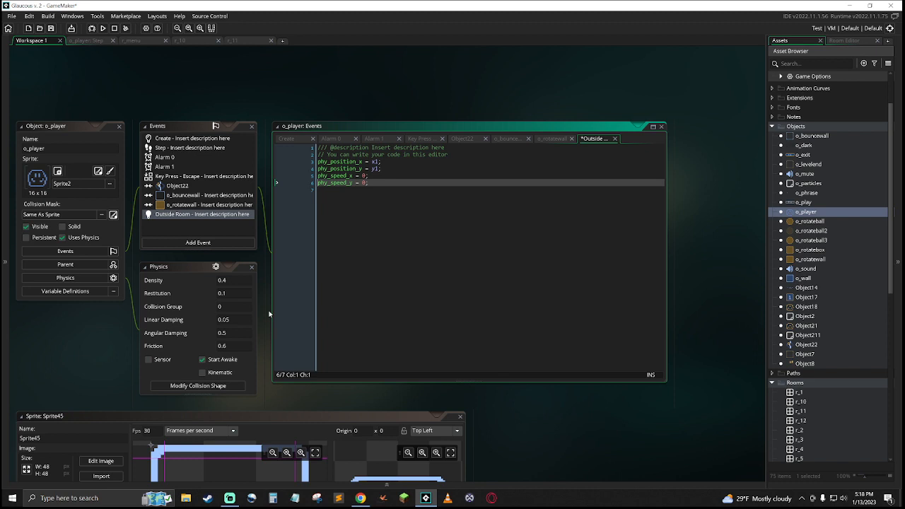
mouse_move(101, 132)
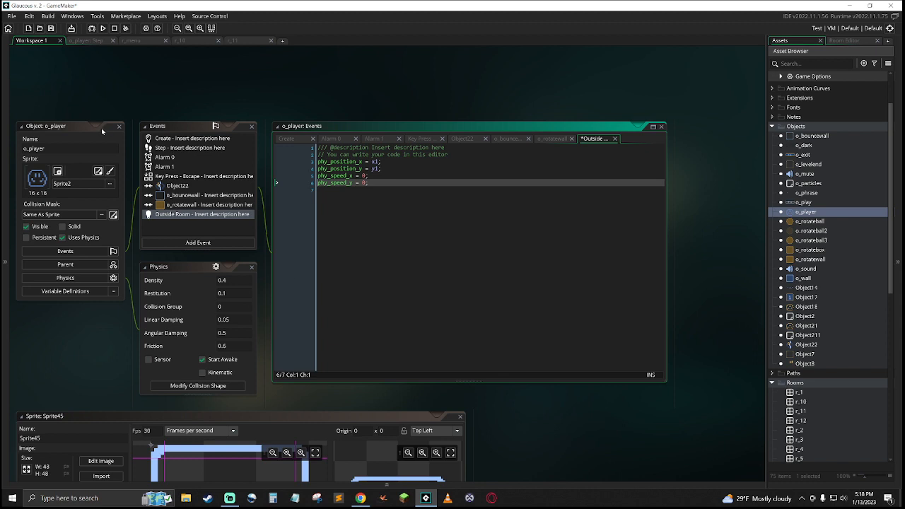
Step: Show the level room with its platforms and walls in the Room Editor
click(308, 40)
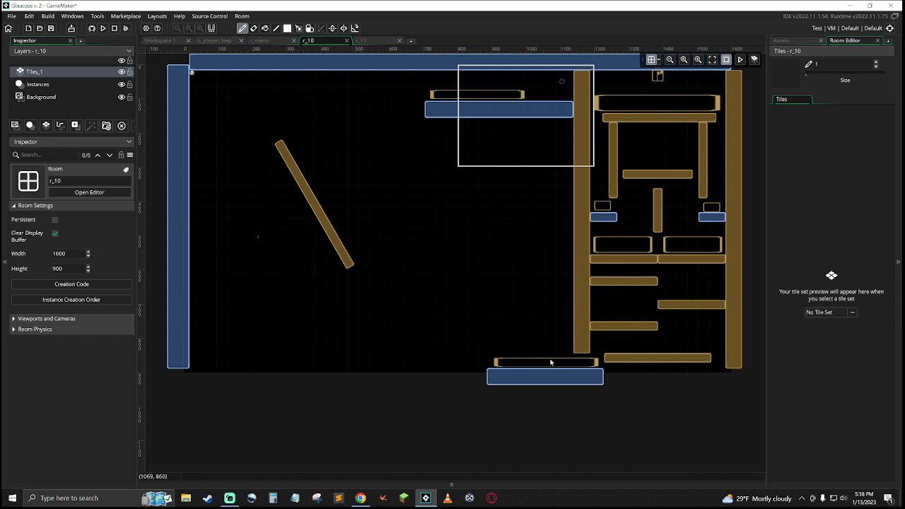
mouse_move(541, 360)
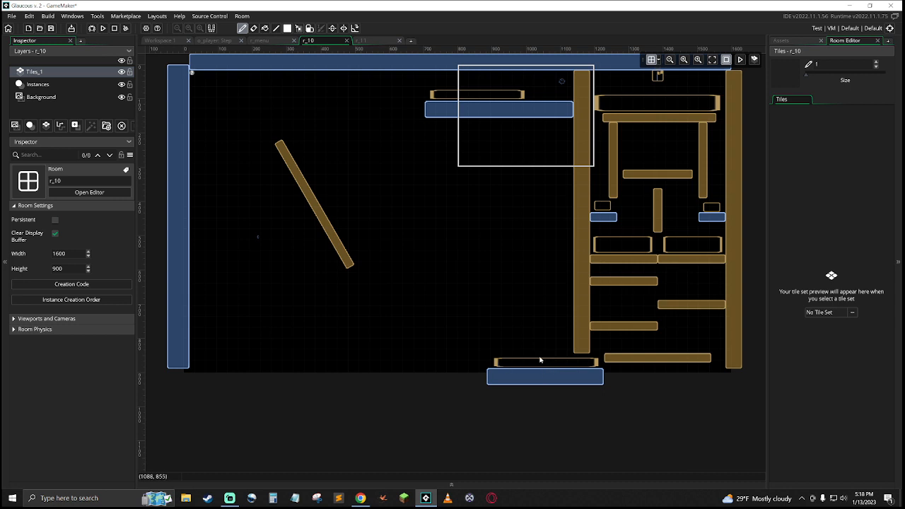
mouse_move(205, 48)
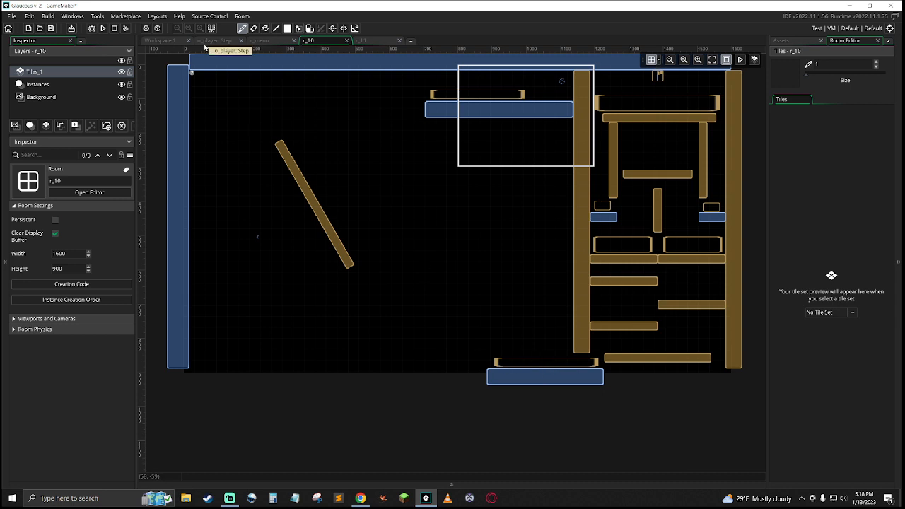
Step: Read through the Step event's camera, key-switch and movement logic
click(215, 40)
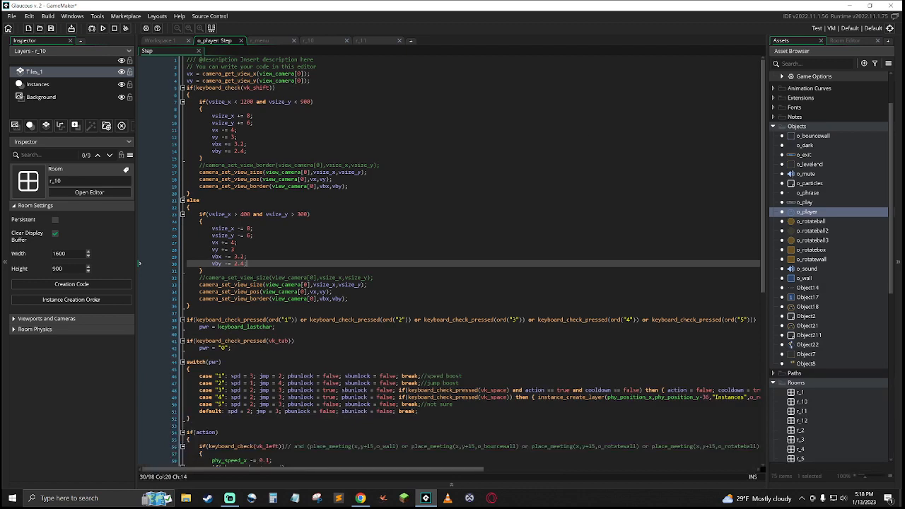
scroll(down, 3)
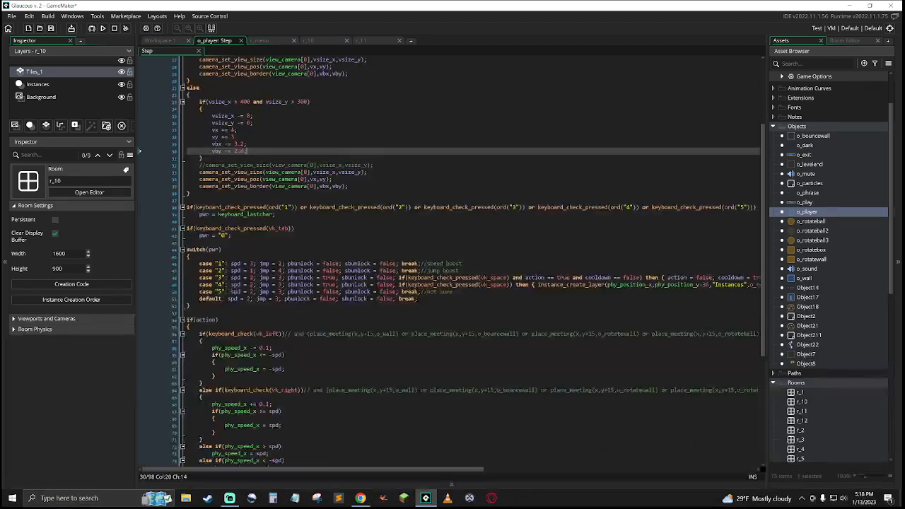
scroll(down, 3)
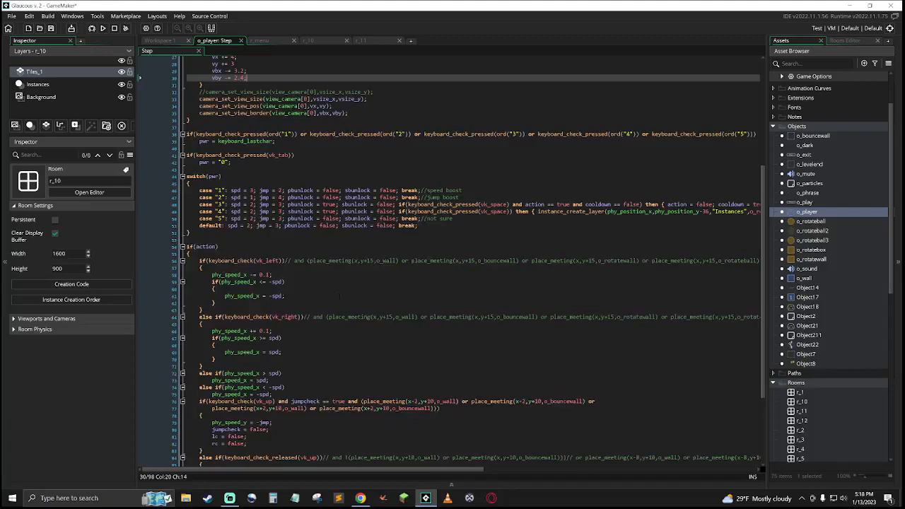
scroll(up, 3)
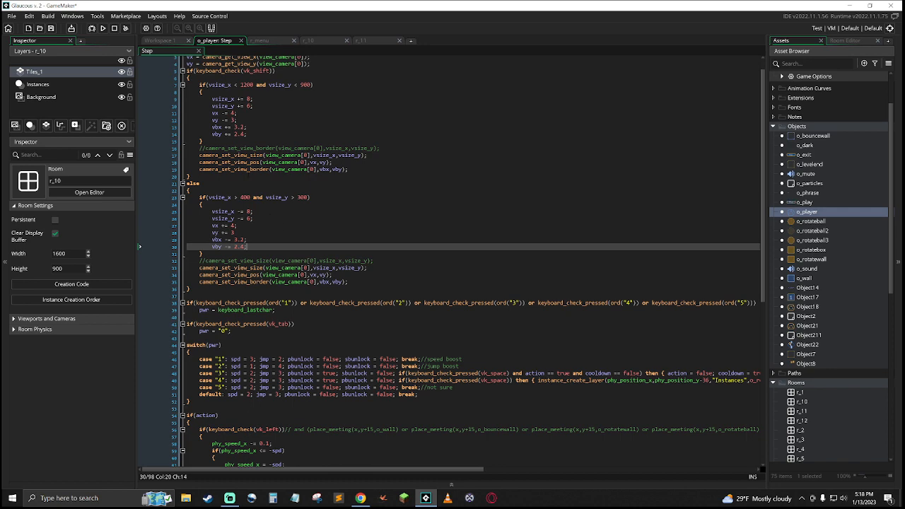
scroll(down, 3)
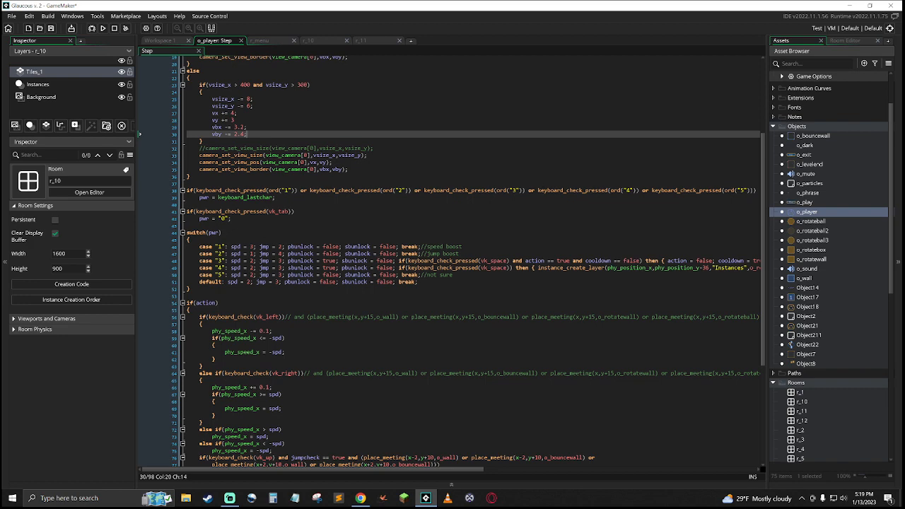
scroll(down, 3)
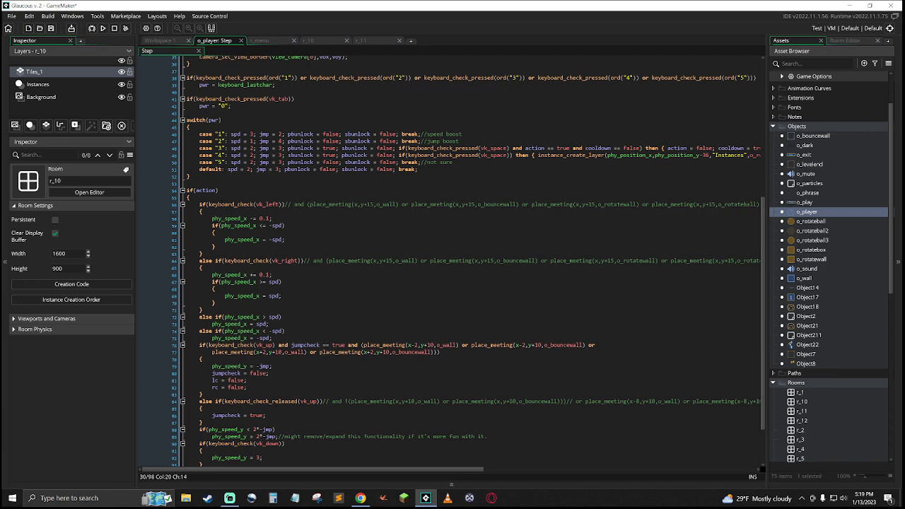
scroll(down, 3)
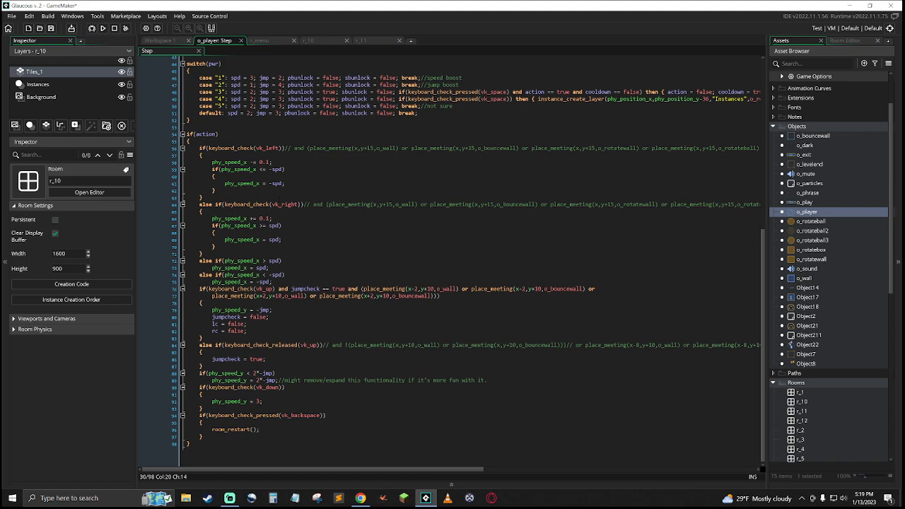
scroll(up, 3)
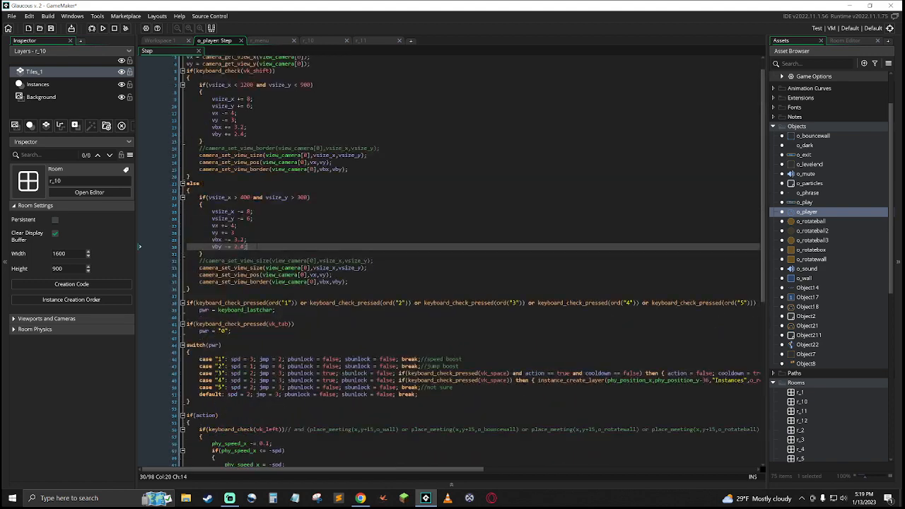
scroll(down, 3)
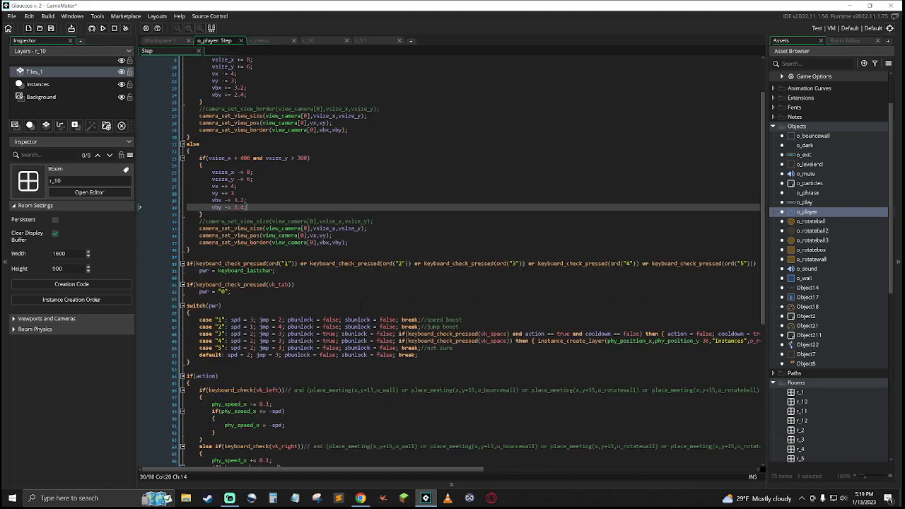
scroll(down, 3)
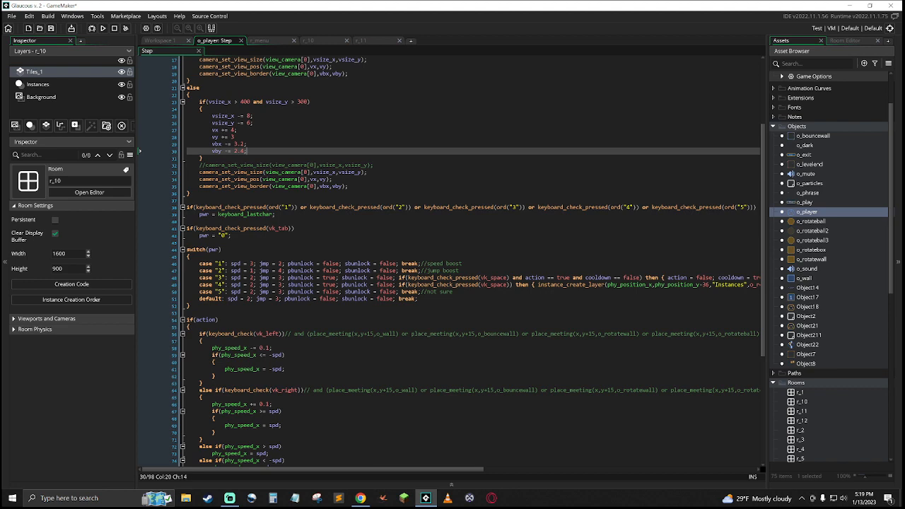
scroll(down, 3)
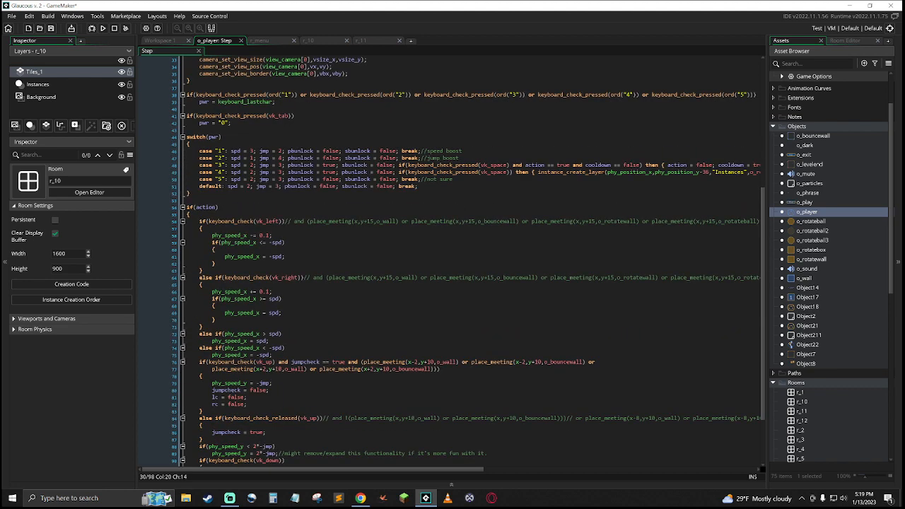
scroll(down, 3)
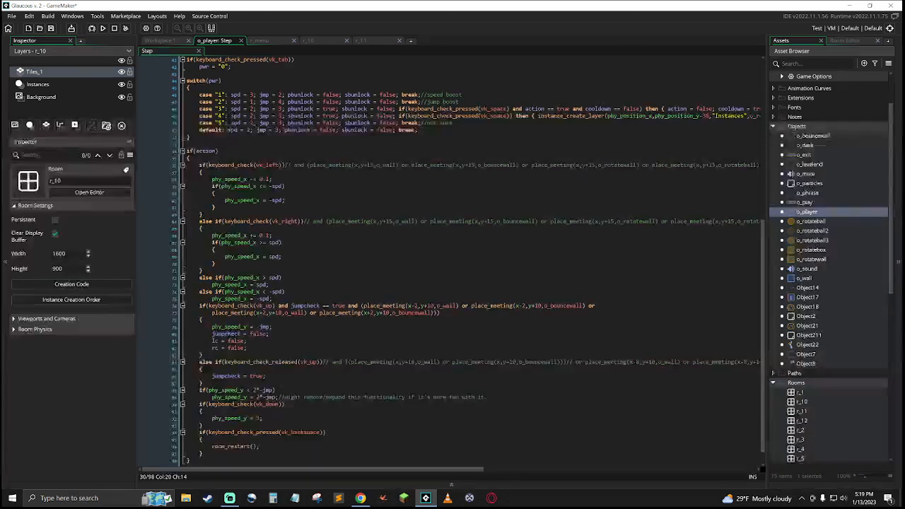
scroll(up, 3)
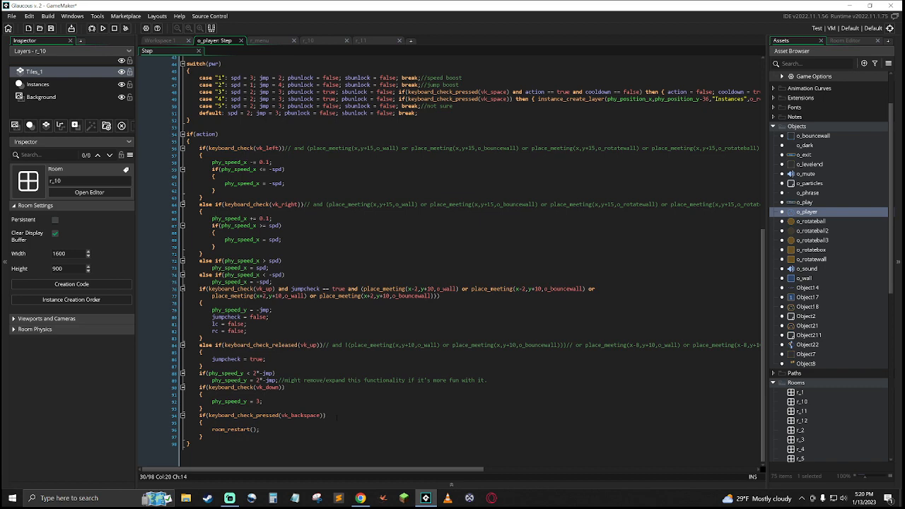
scroll(up, 3)
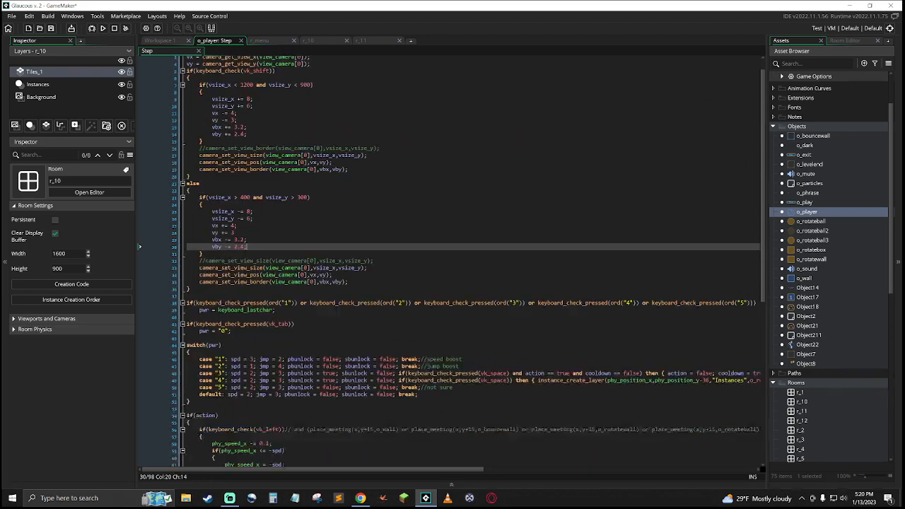